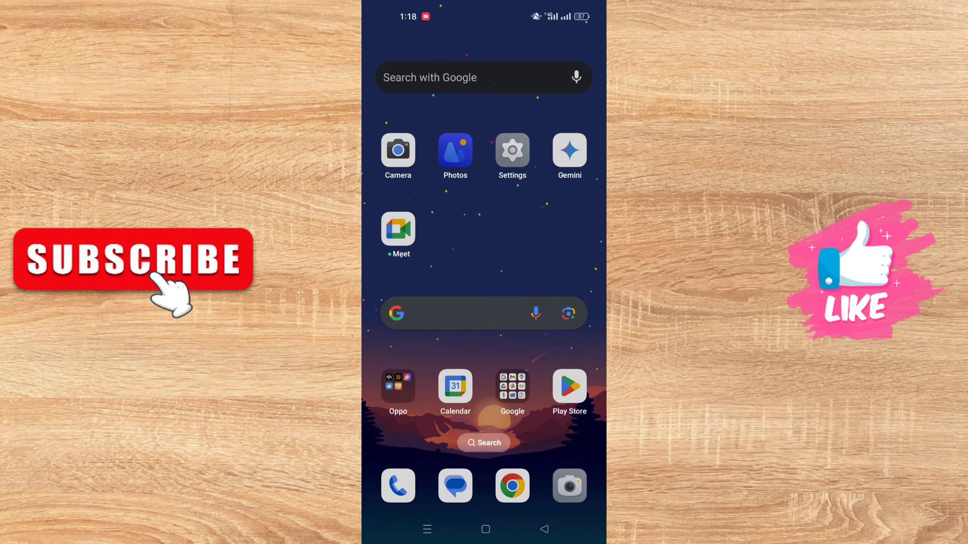
# - Swipe to the second home screen page and open the Social apps folder
pyautogui.hscroll(-3)
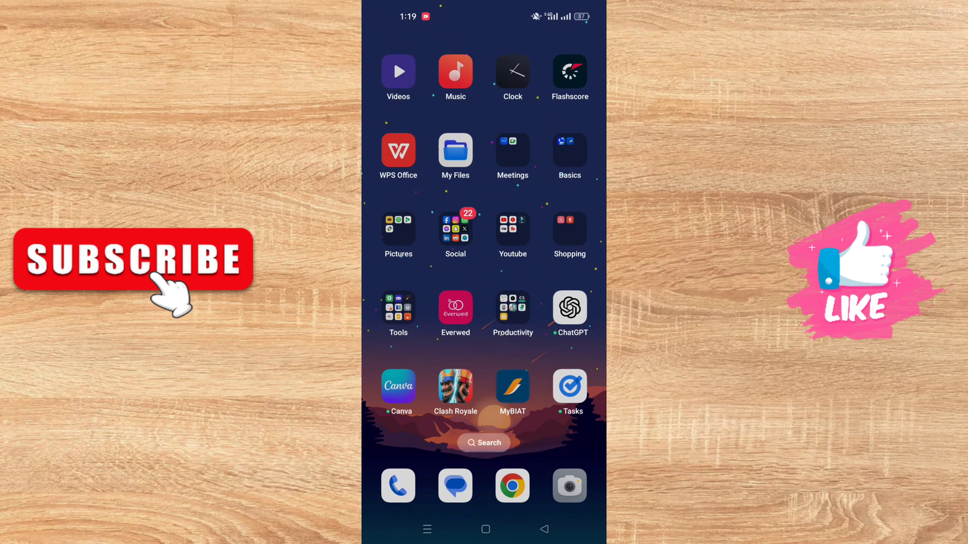
pyautogui.click(454, 230)
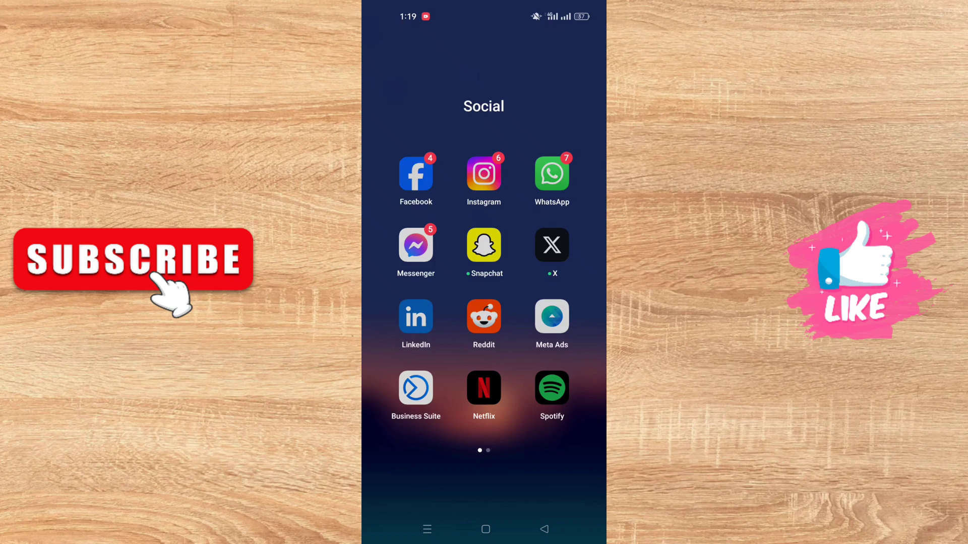
# - Launch Facebook from the Social folder, landing on your own profile
pyautogui.click(416, 175)
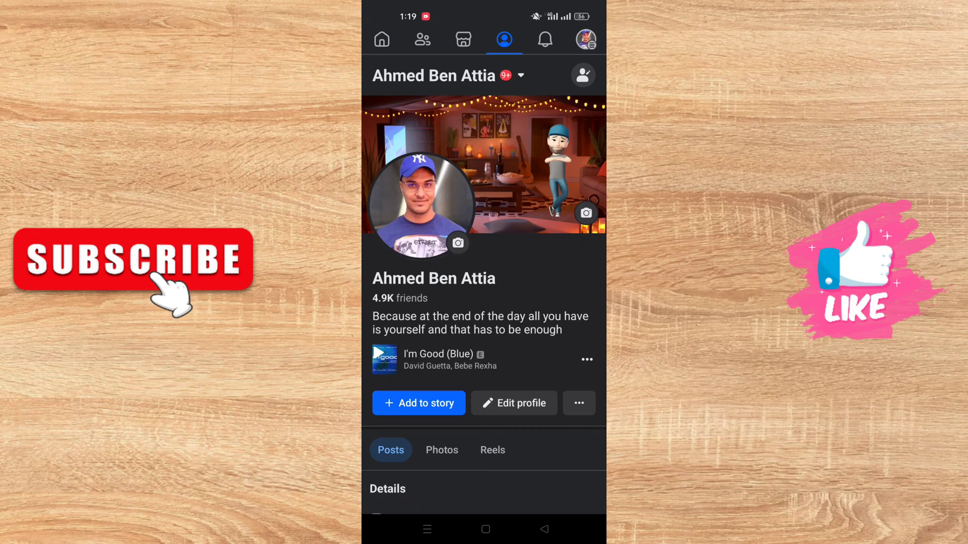
# - Open the Facebook menu and expand Settings & privacy
pyautogui.click(585, 39)
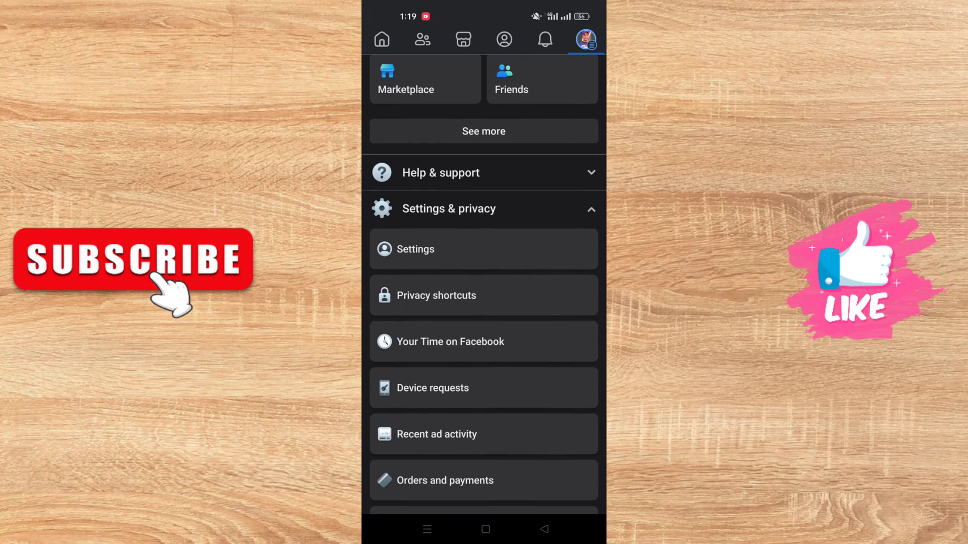
pyautogui.scroll(-3)
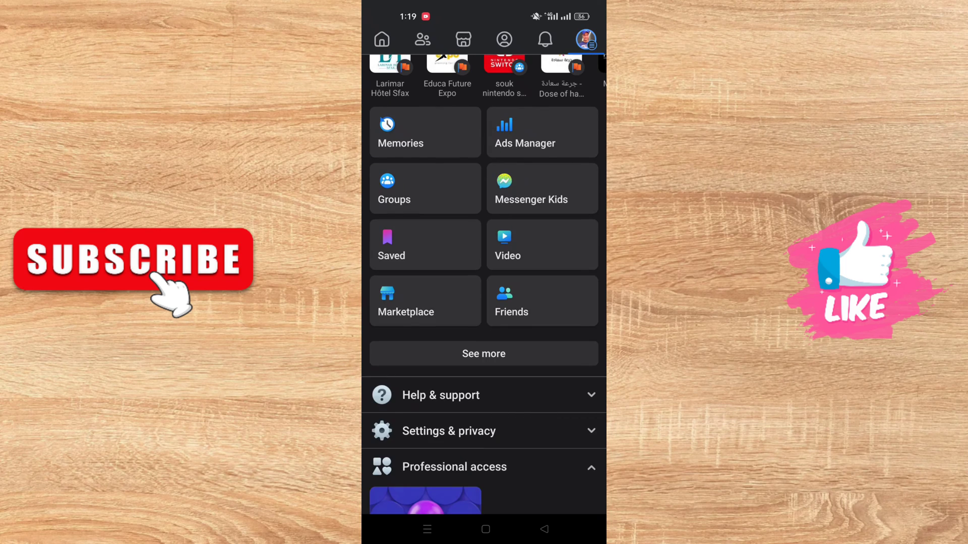
pyautogui.click(449, 431)
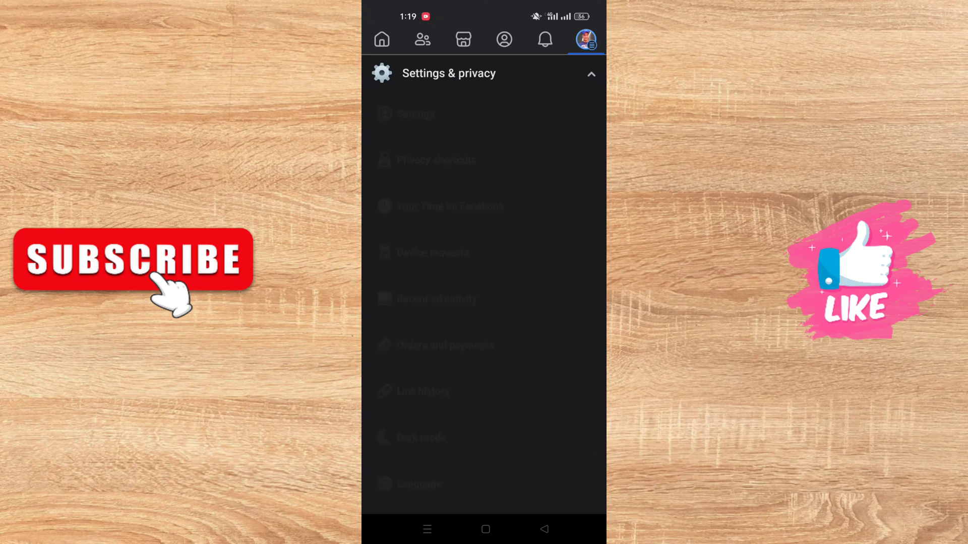
# - Go to Settings and open Camera roll sharing suggestions under Preferences
pyautogui.click(416, 113)
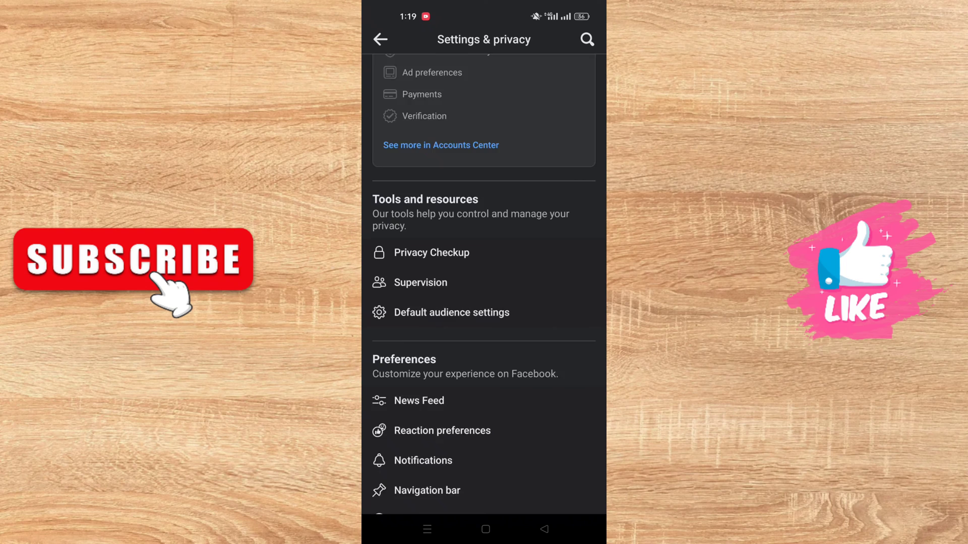
pyautogui.scroll(-3)
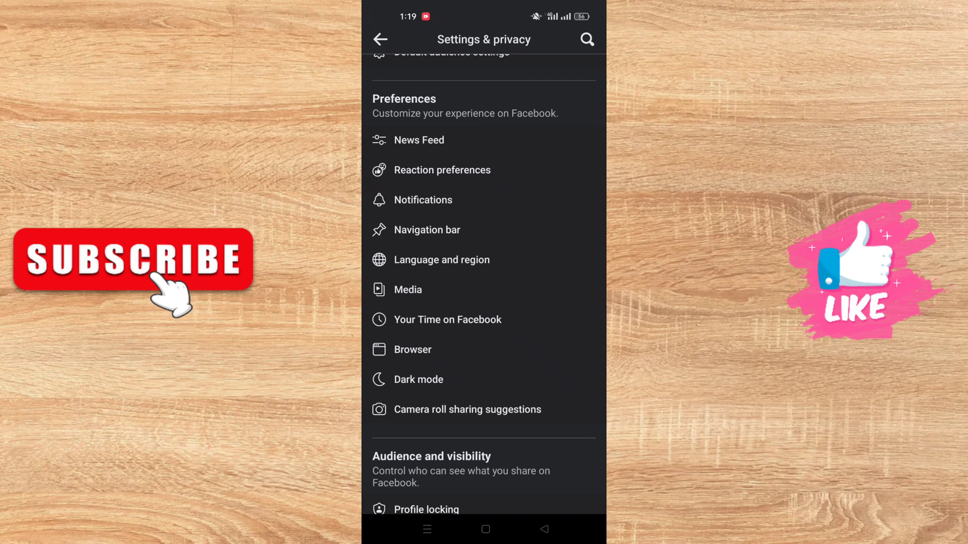
pyautogui.scroll(-3)
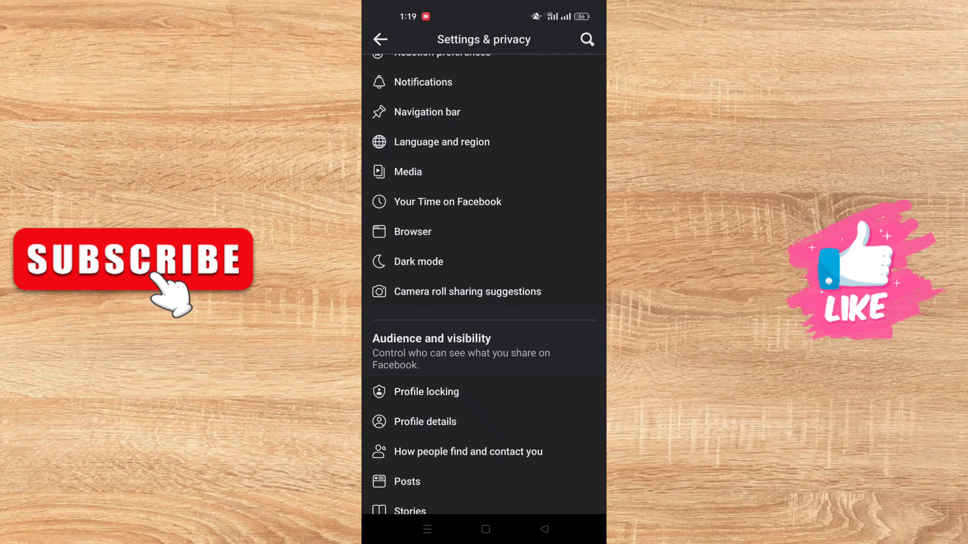
pyautogui.click(469, 292)
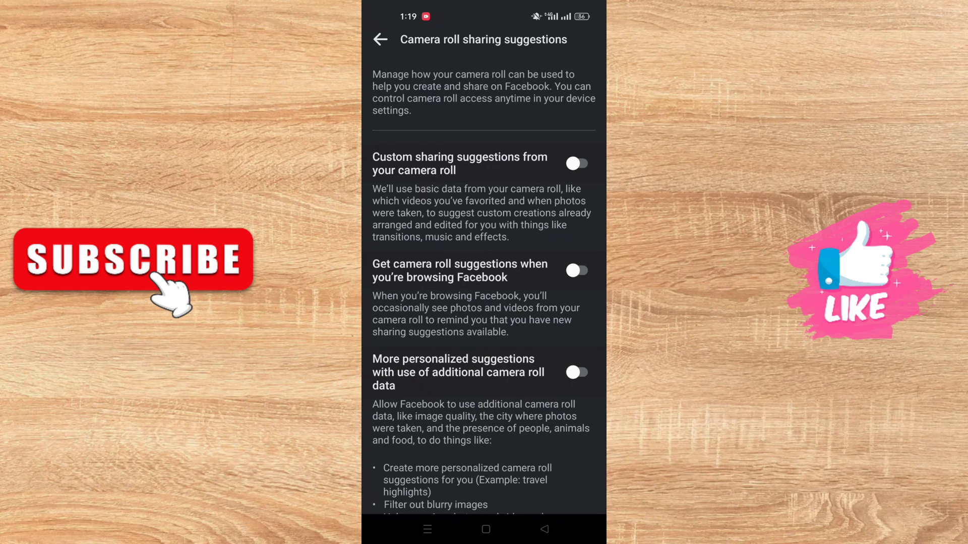